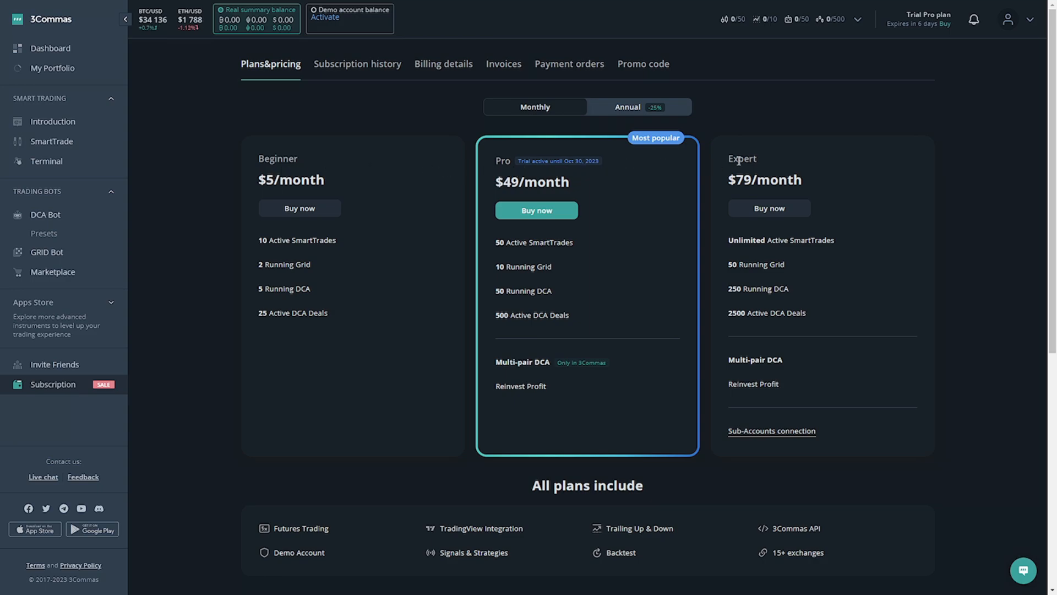
mouse_move(327, 180)
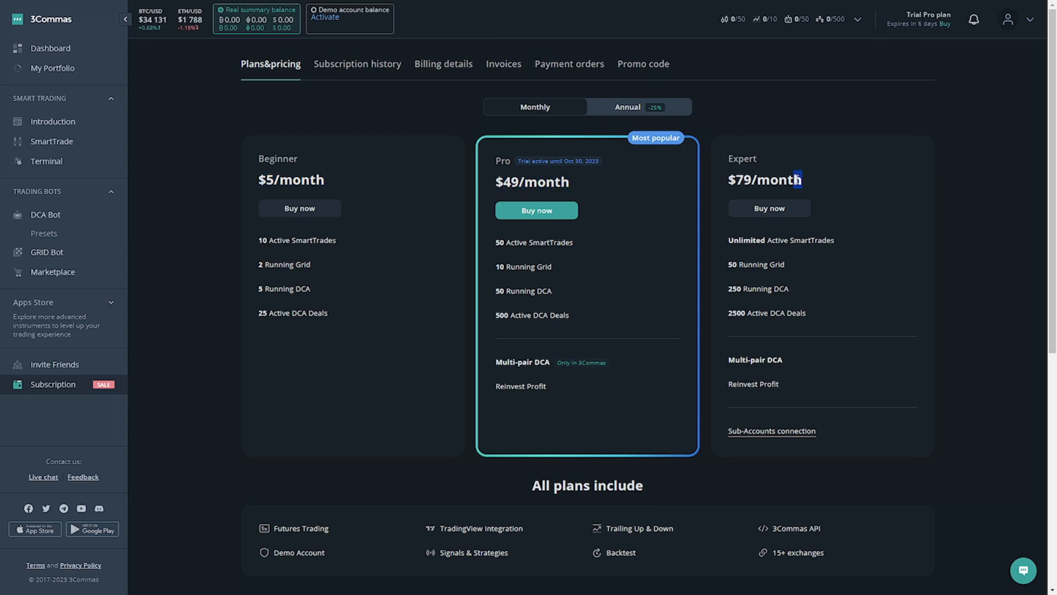
- Review the monthly plan limits, highlighting the Expert $79/month price and Beginner 5 Running DCA limit
triple_click(765, 179)
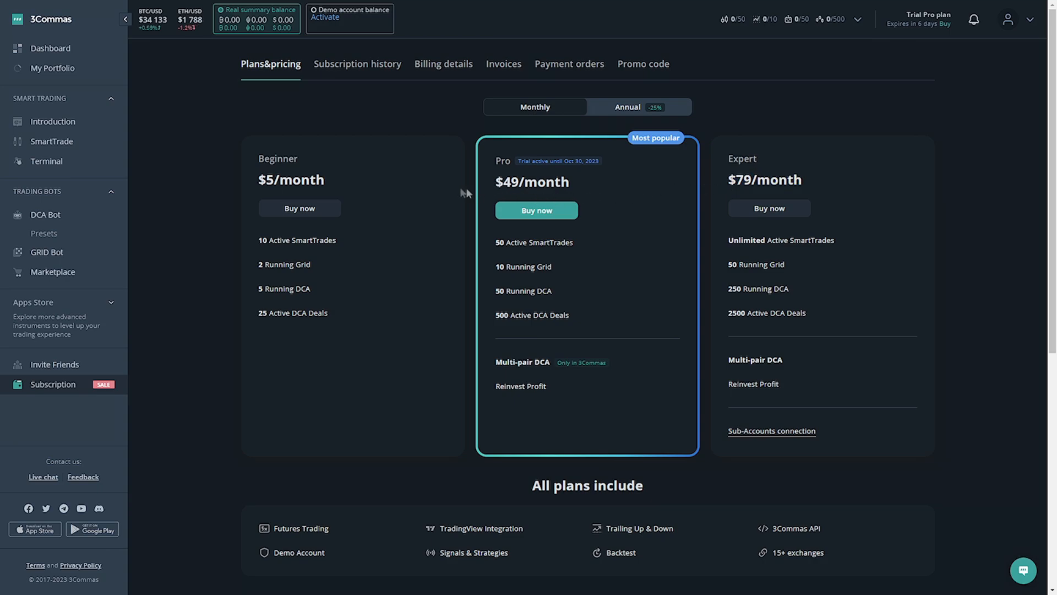
mouse_move(349, 175)
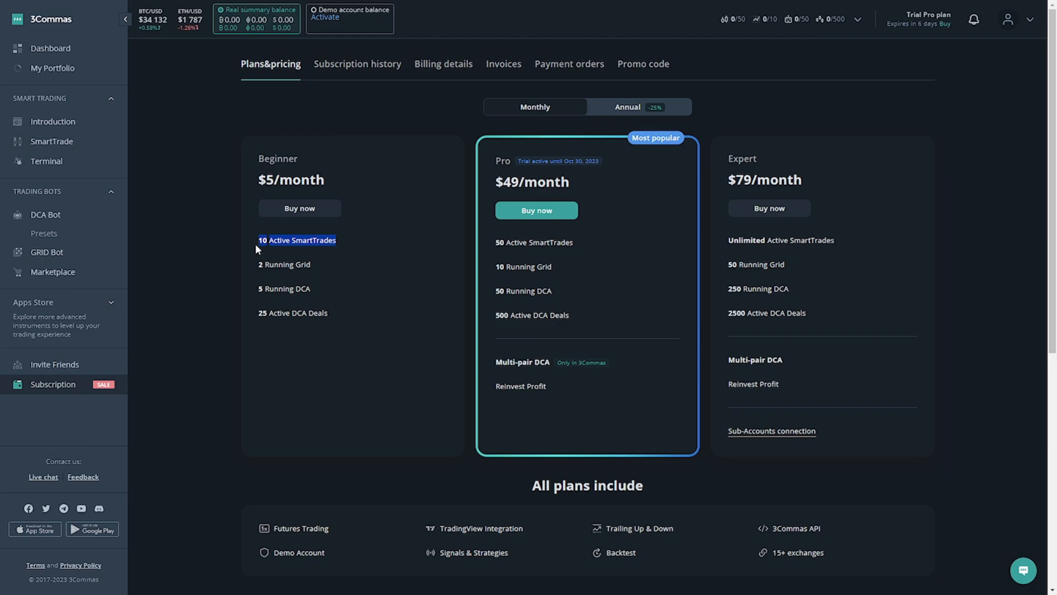
click(110, 197)
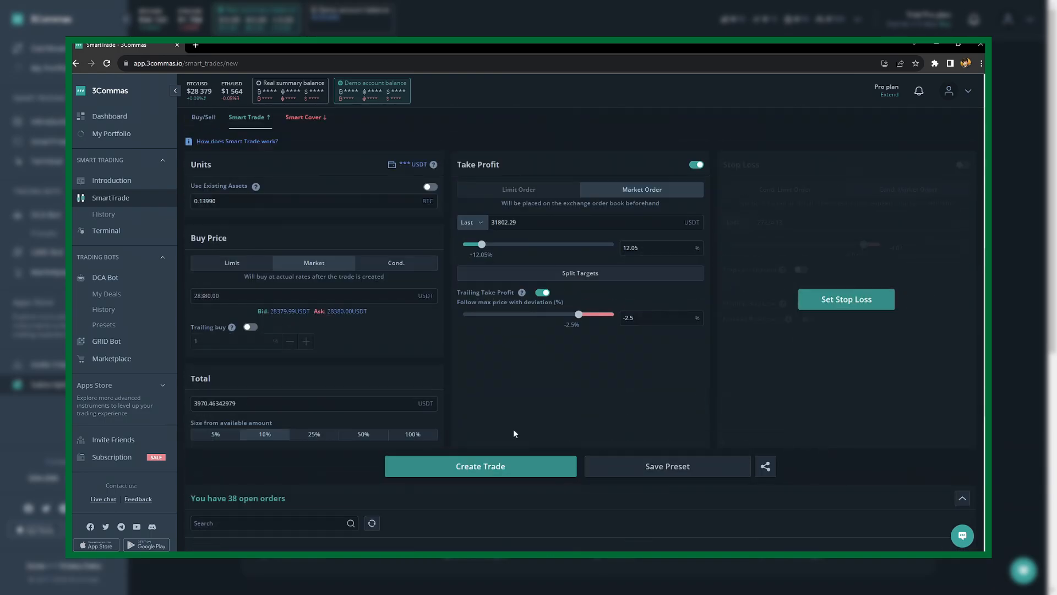
click(480, 465)
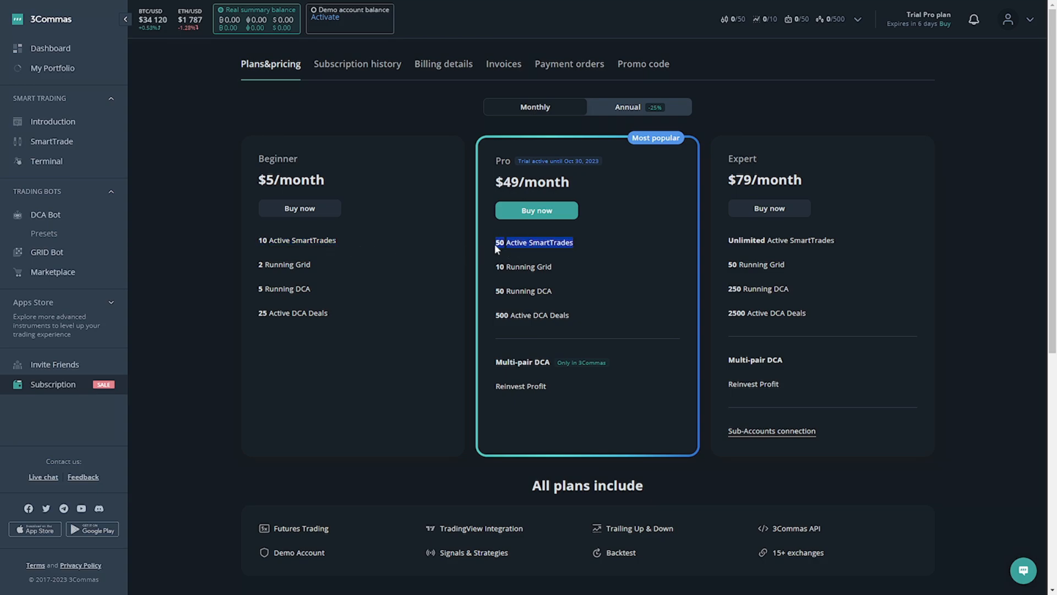
mouse_move(494, 250)
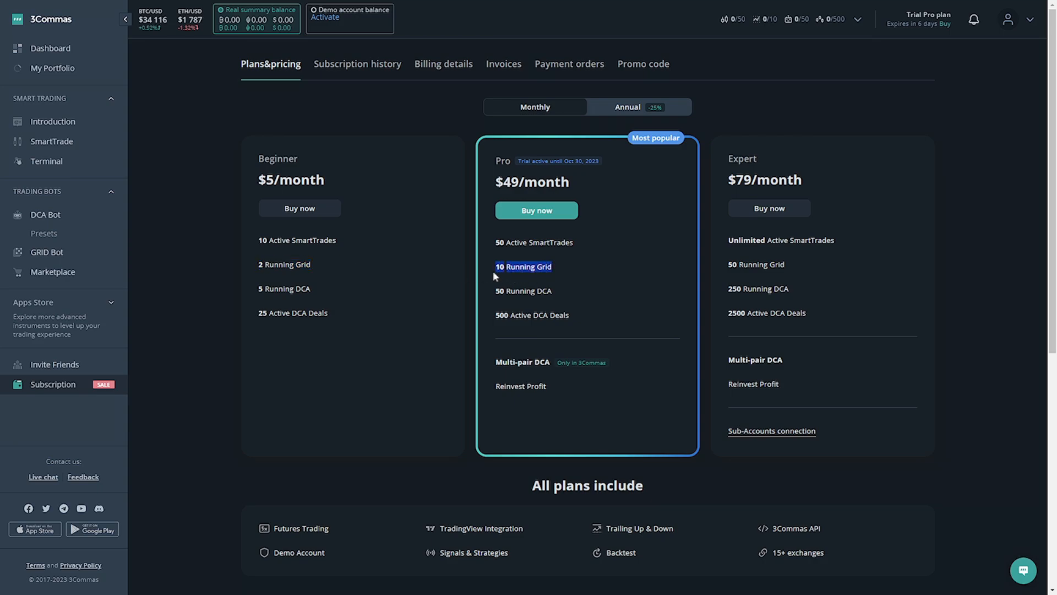
mouse_move(785, 267)
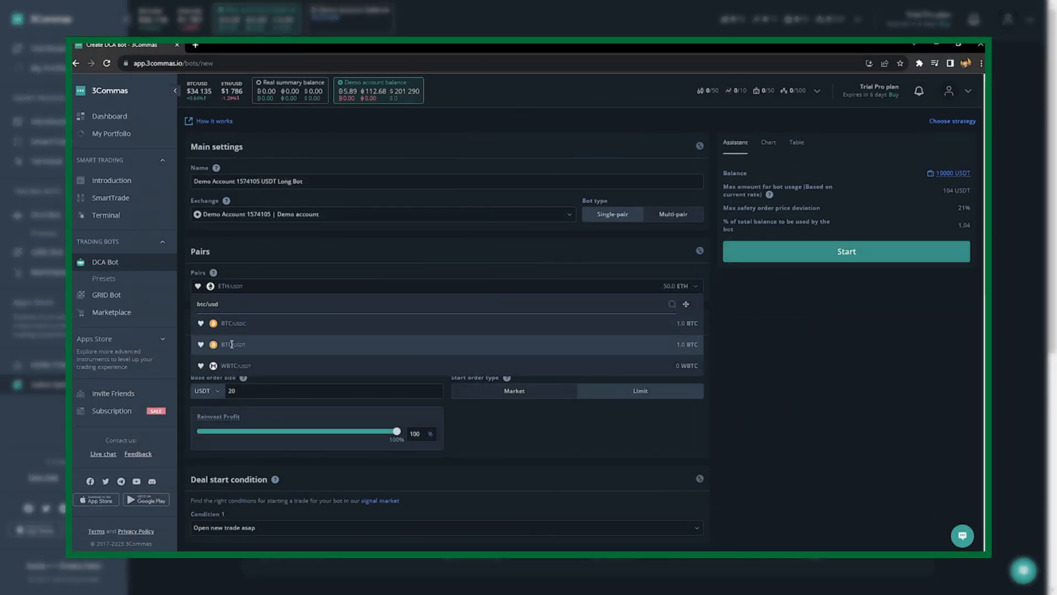
click(232, 343)
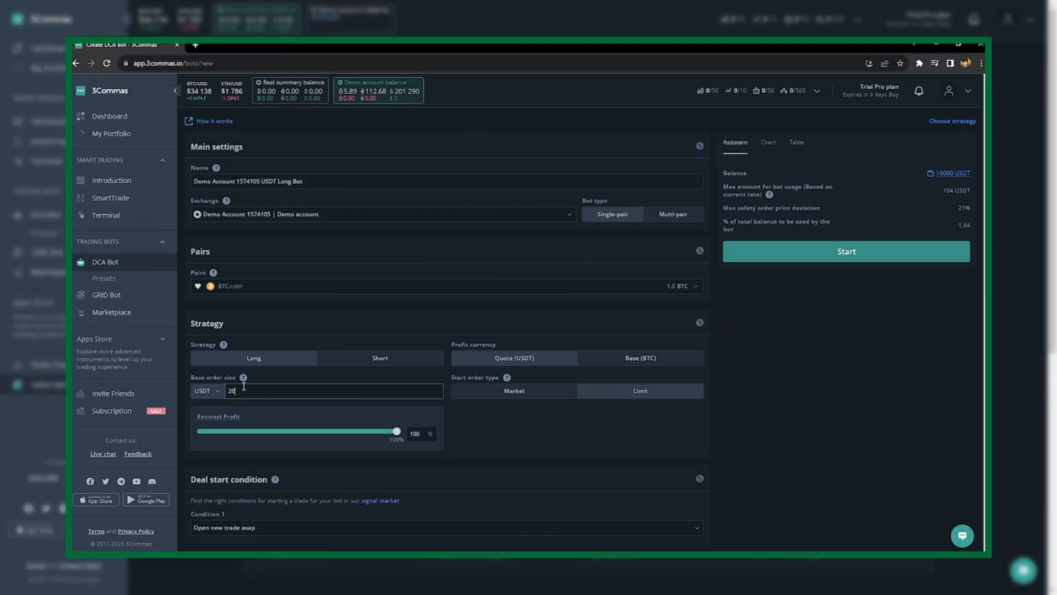
text(50)
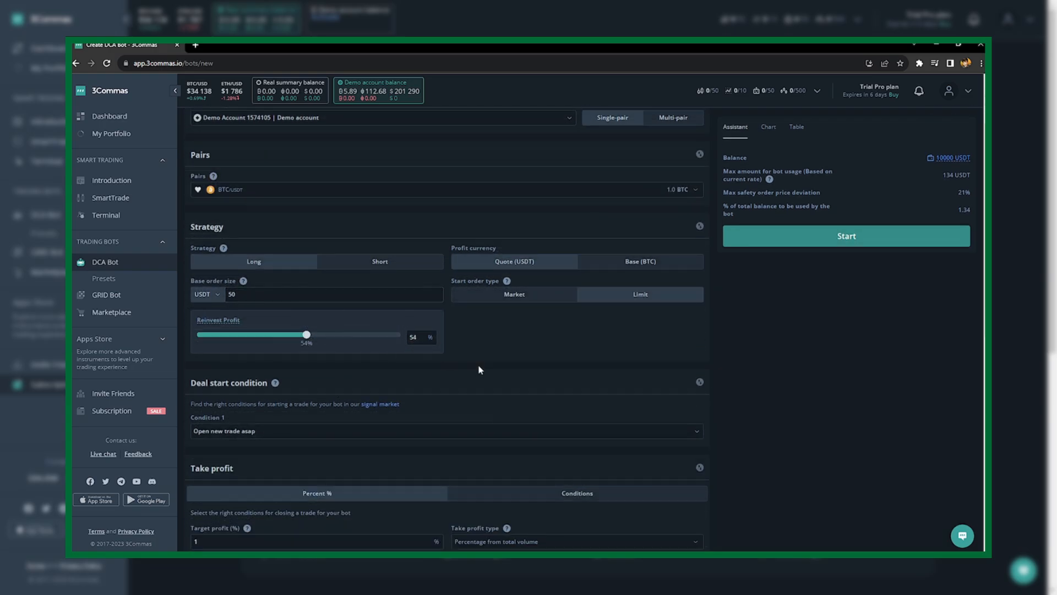
scroll(down, 3)
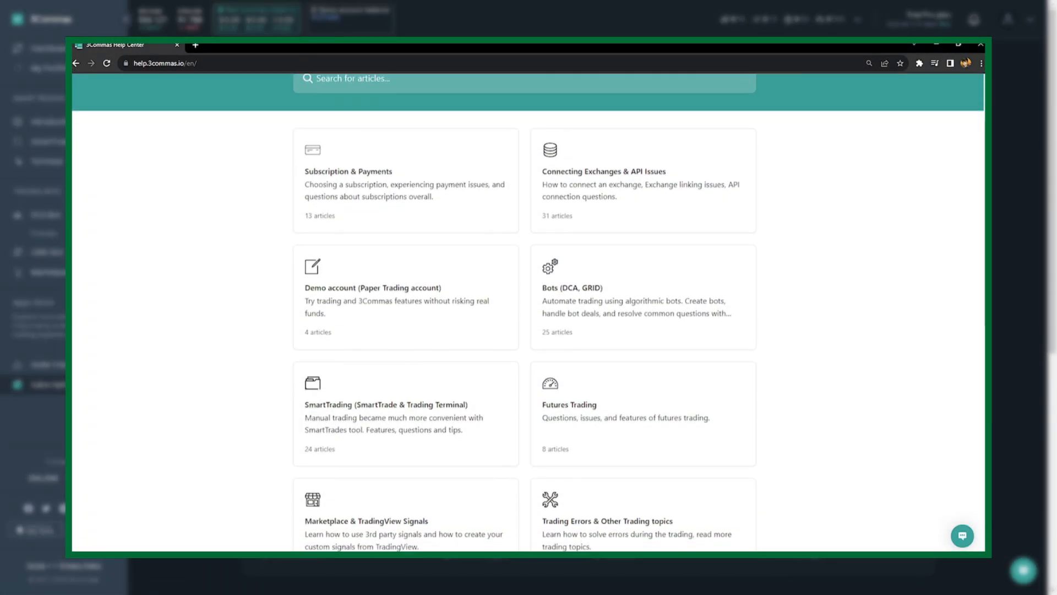
scroll(down, 3)
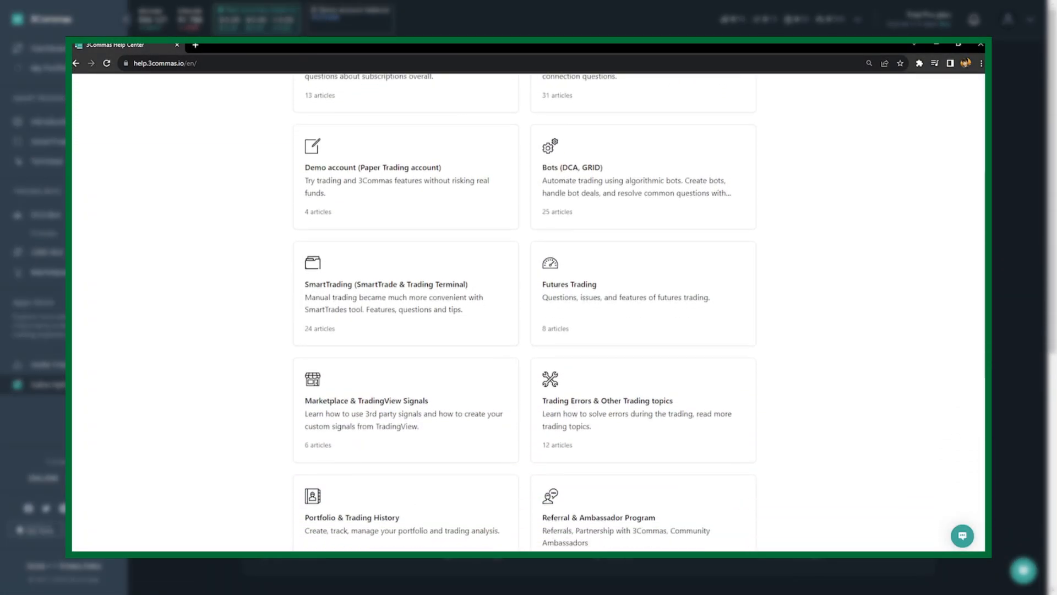
scroll(down, 3)
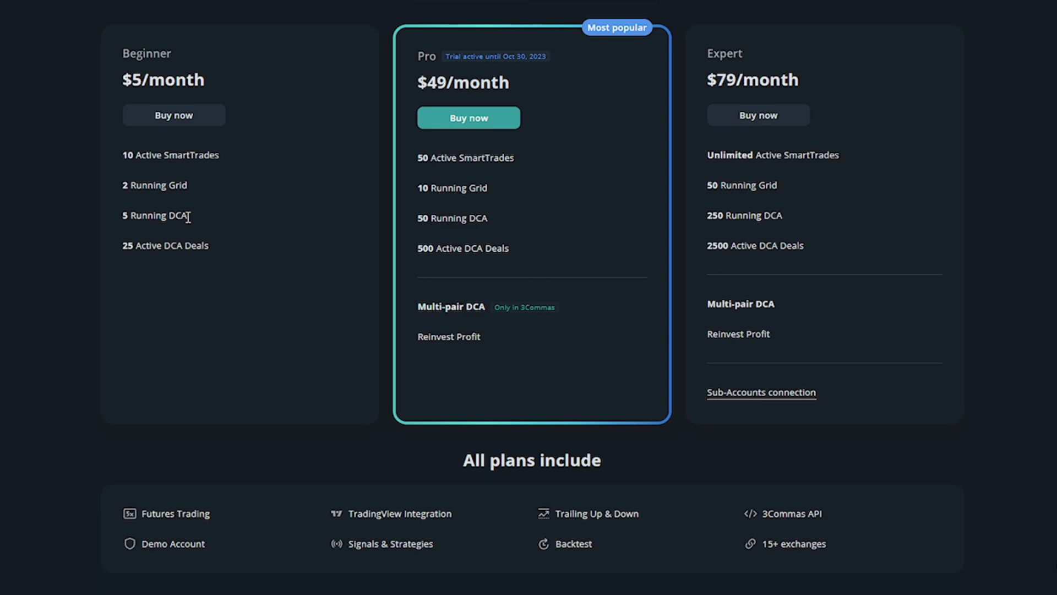
double_click(156, 215)
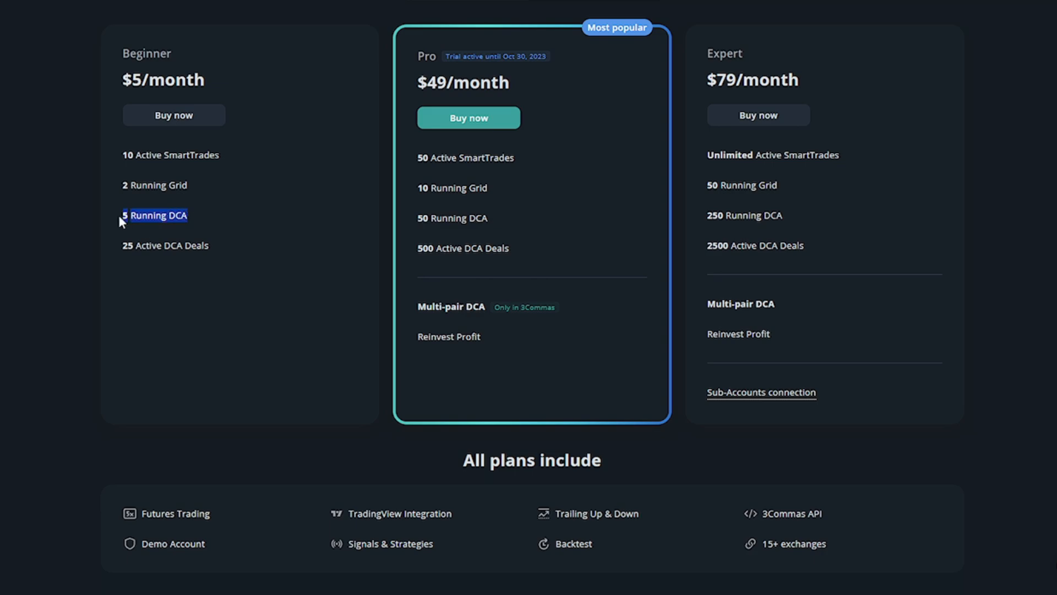
mouse_move(121, 255)
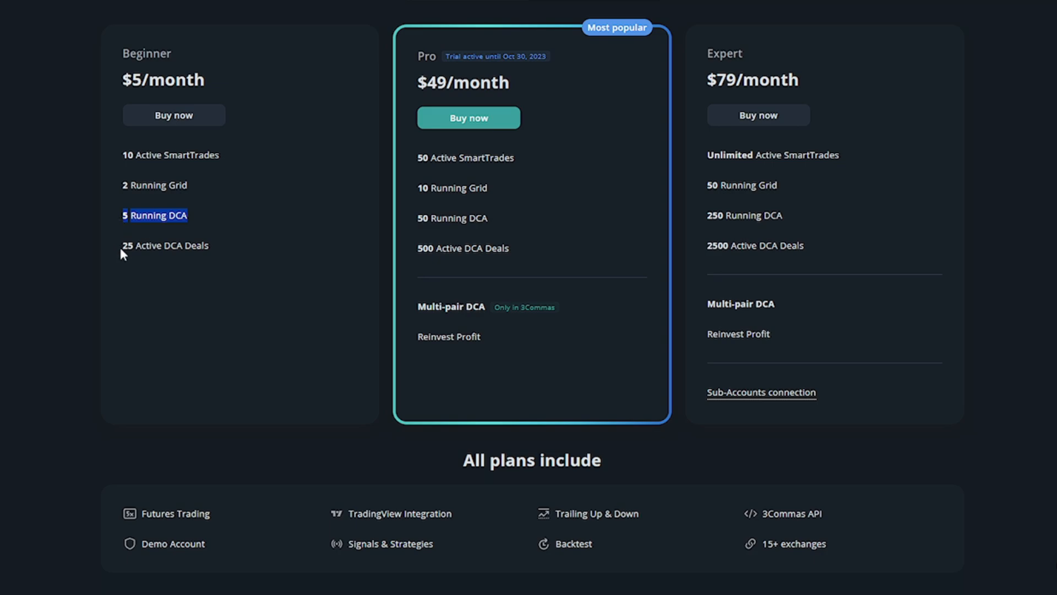
mouse_move(492, 229)
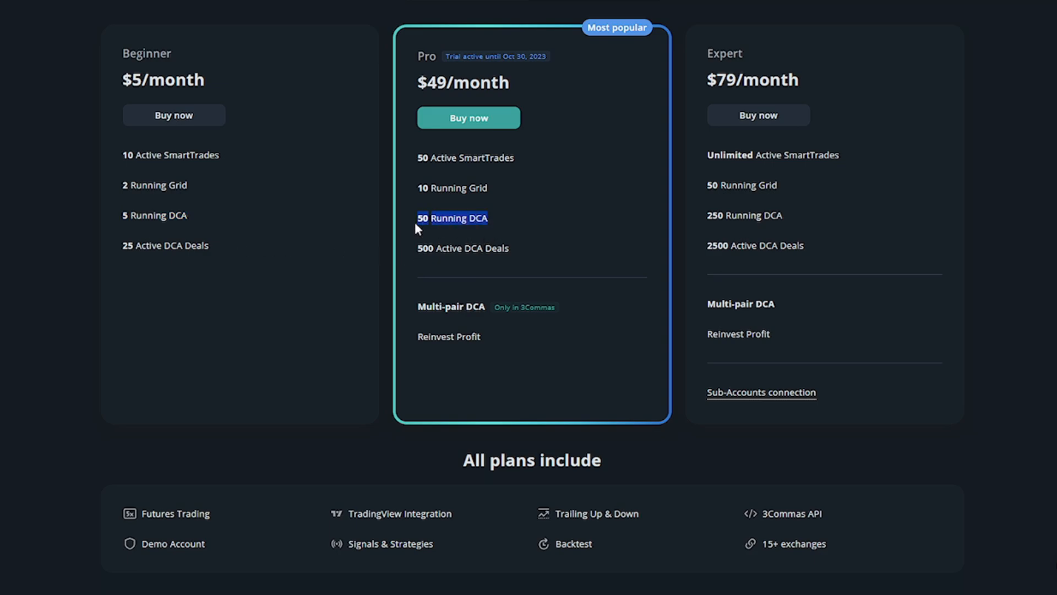
mouse_move(416, 257)
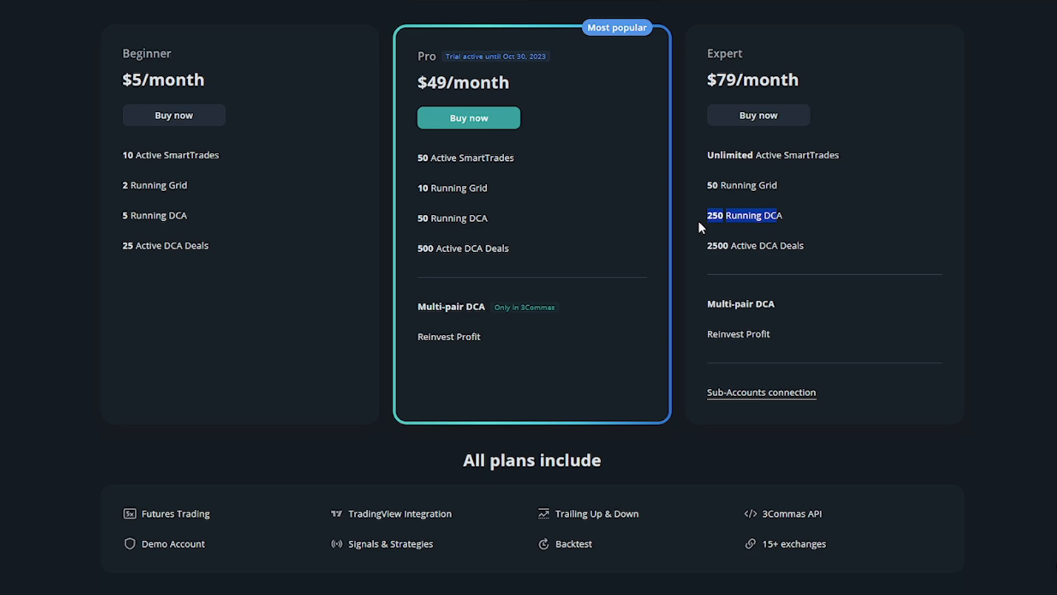
mouse_move(785, 258)
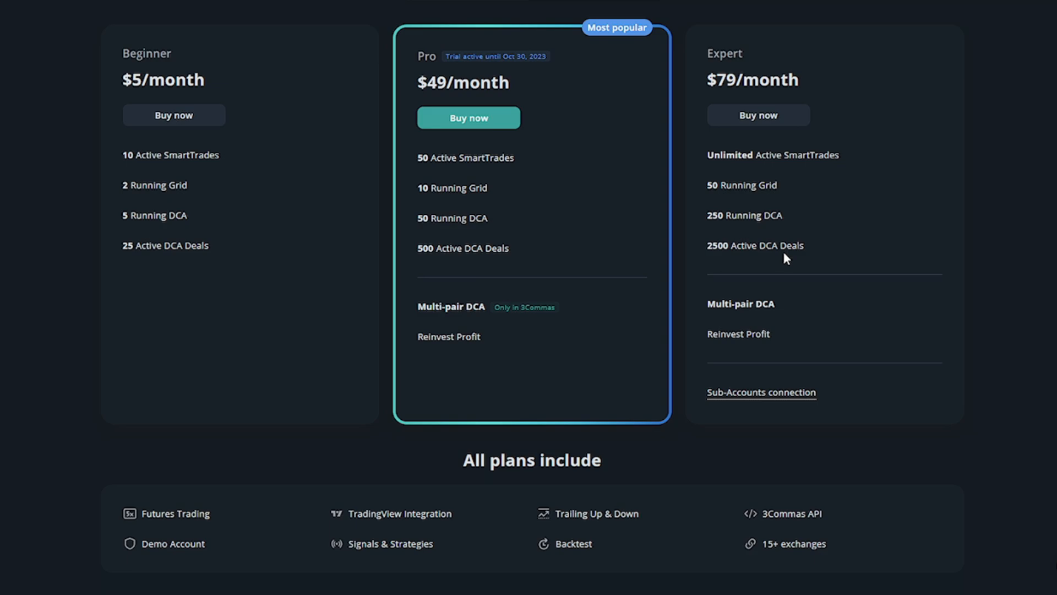
mouse_move(620, 474)
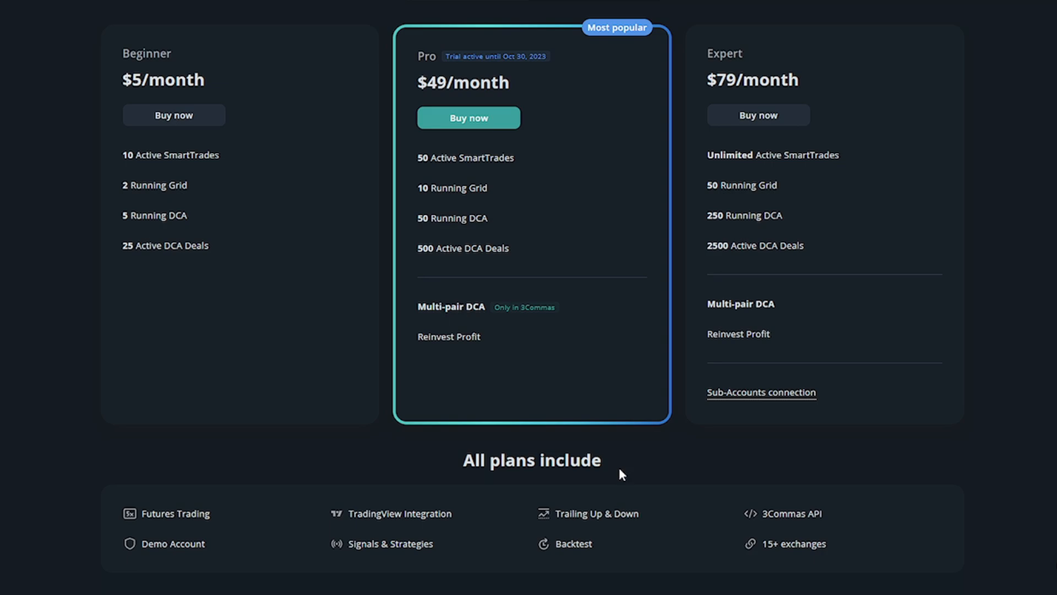
mouse_move(679, 3)
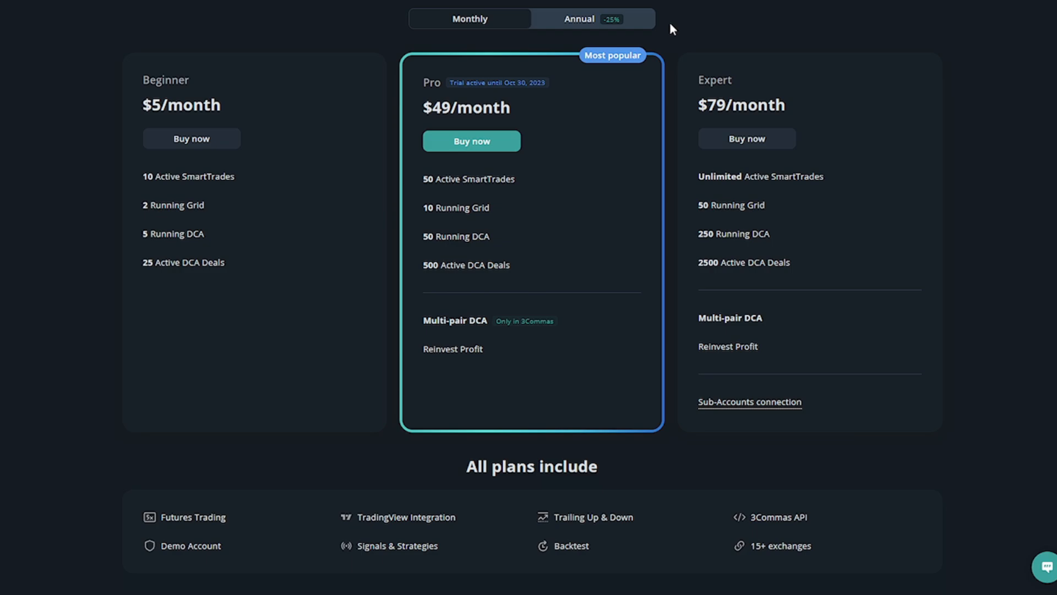
- Switch to Annual (-25%) billing so Beginner, Pro and Expert show $4, $37 and $59 per month
click(578, 19)
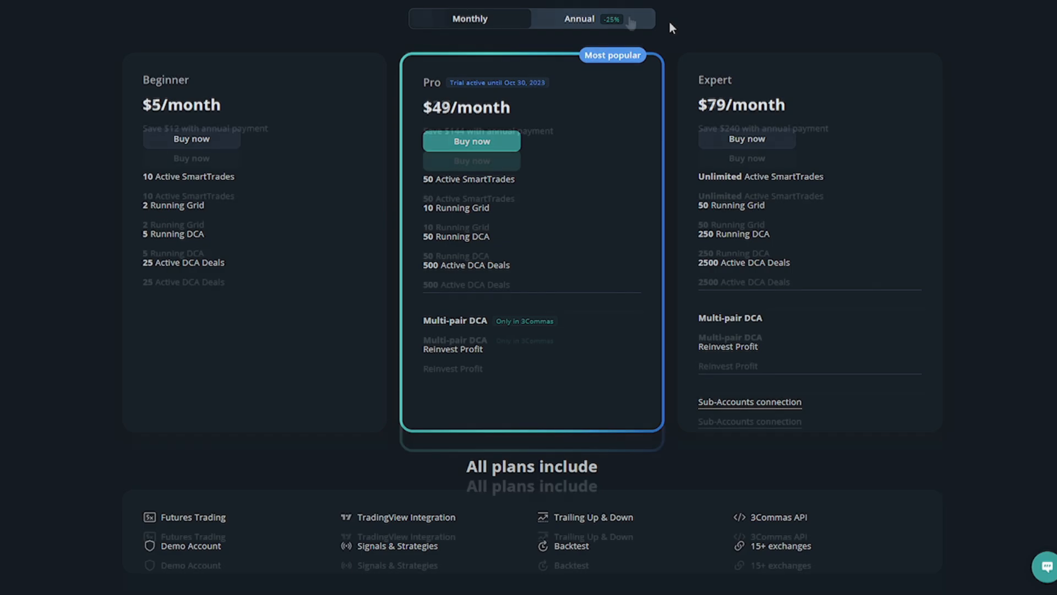
click(578, 19)
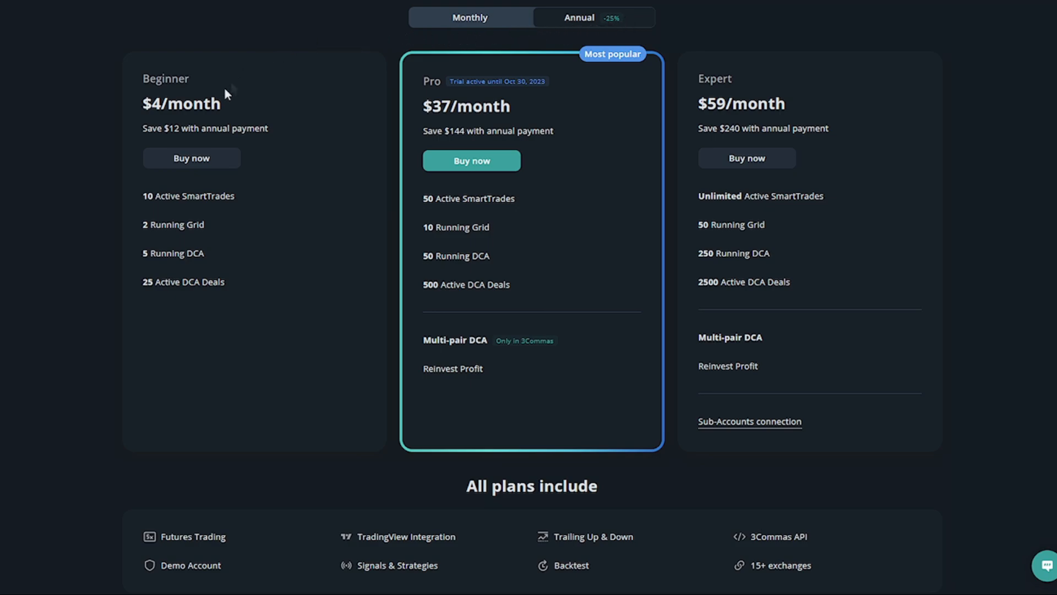
mouse_move(504, 113)
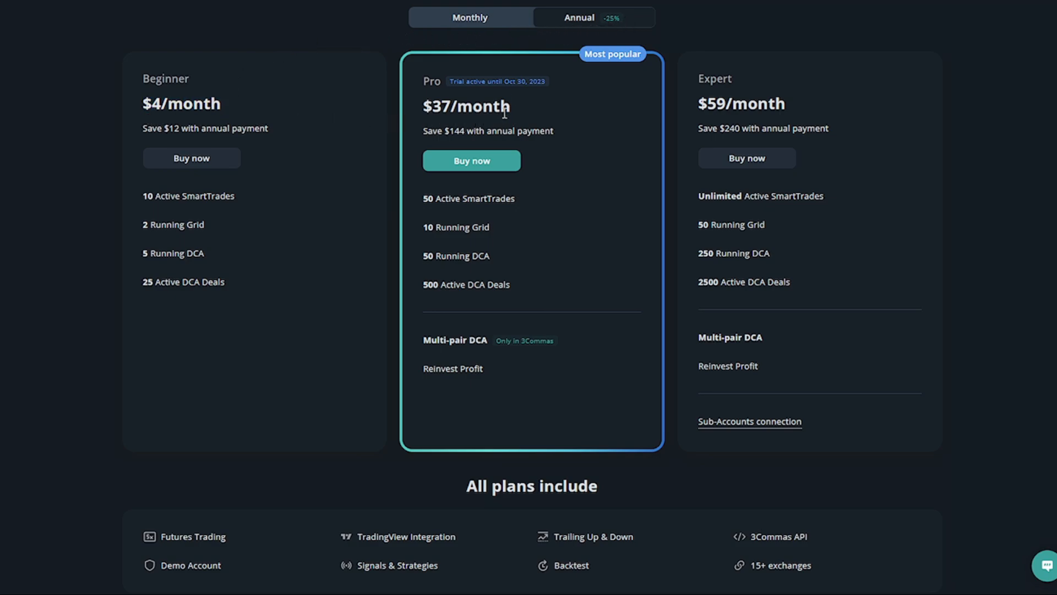